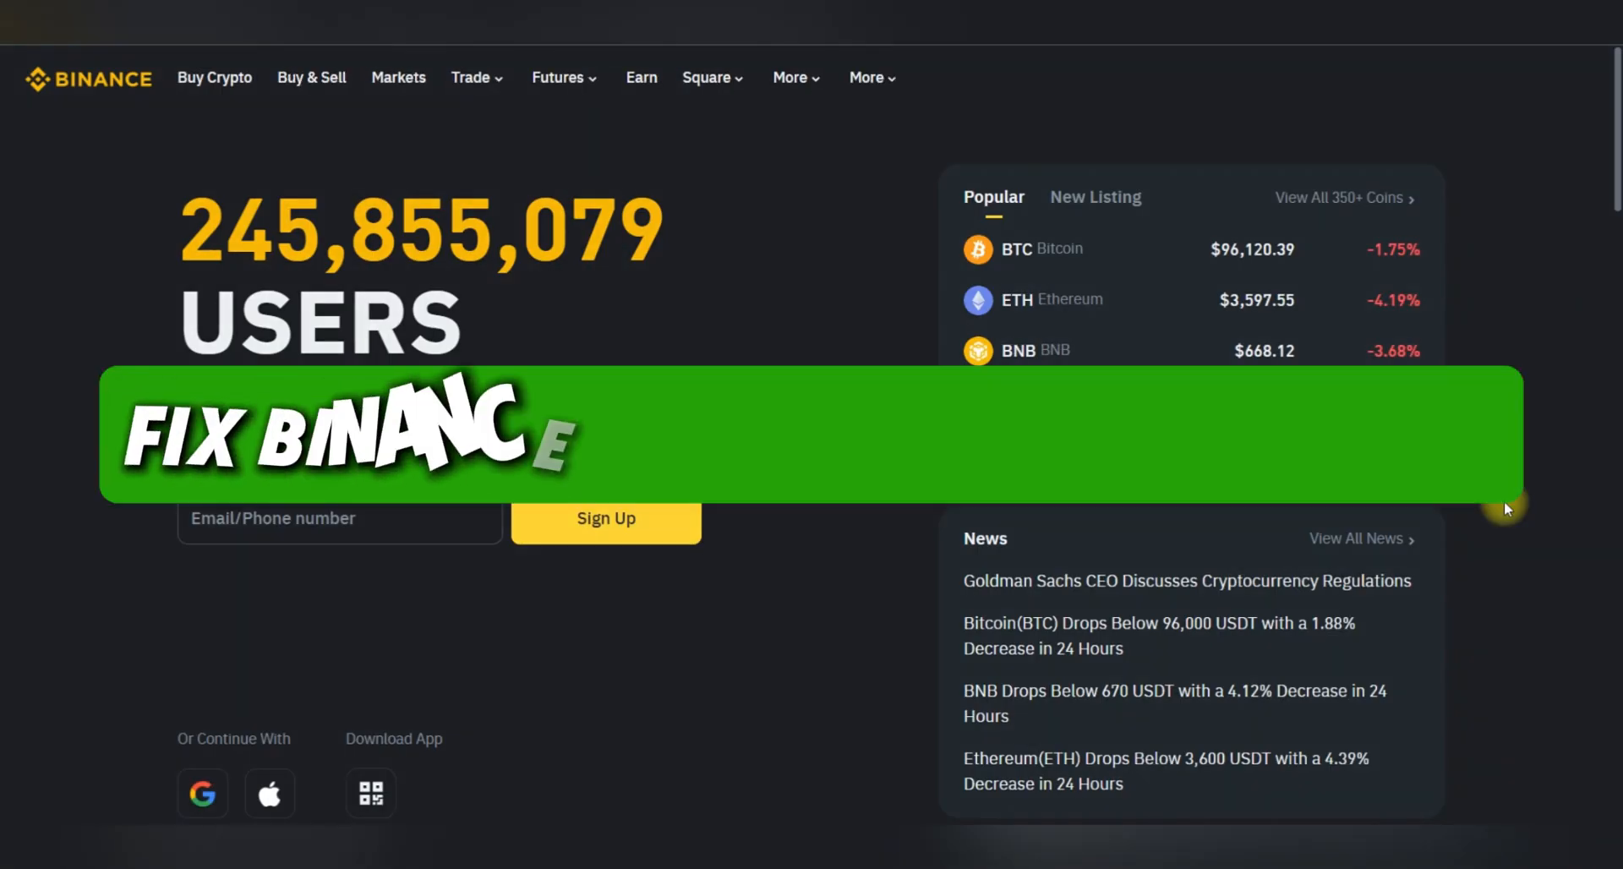
Scroll the failed passkey screen and choose 'My Passkeys Are Not Available'
{"action": "scroll", "scroll_direction": "down", "scroll_amount": 3}
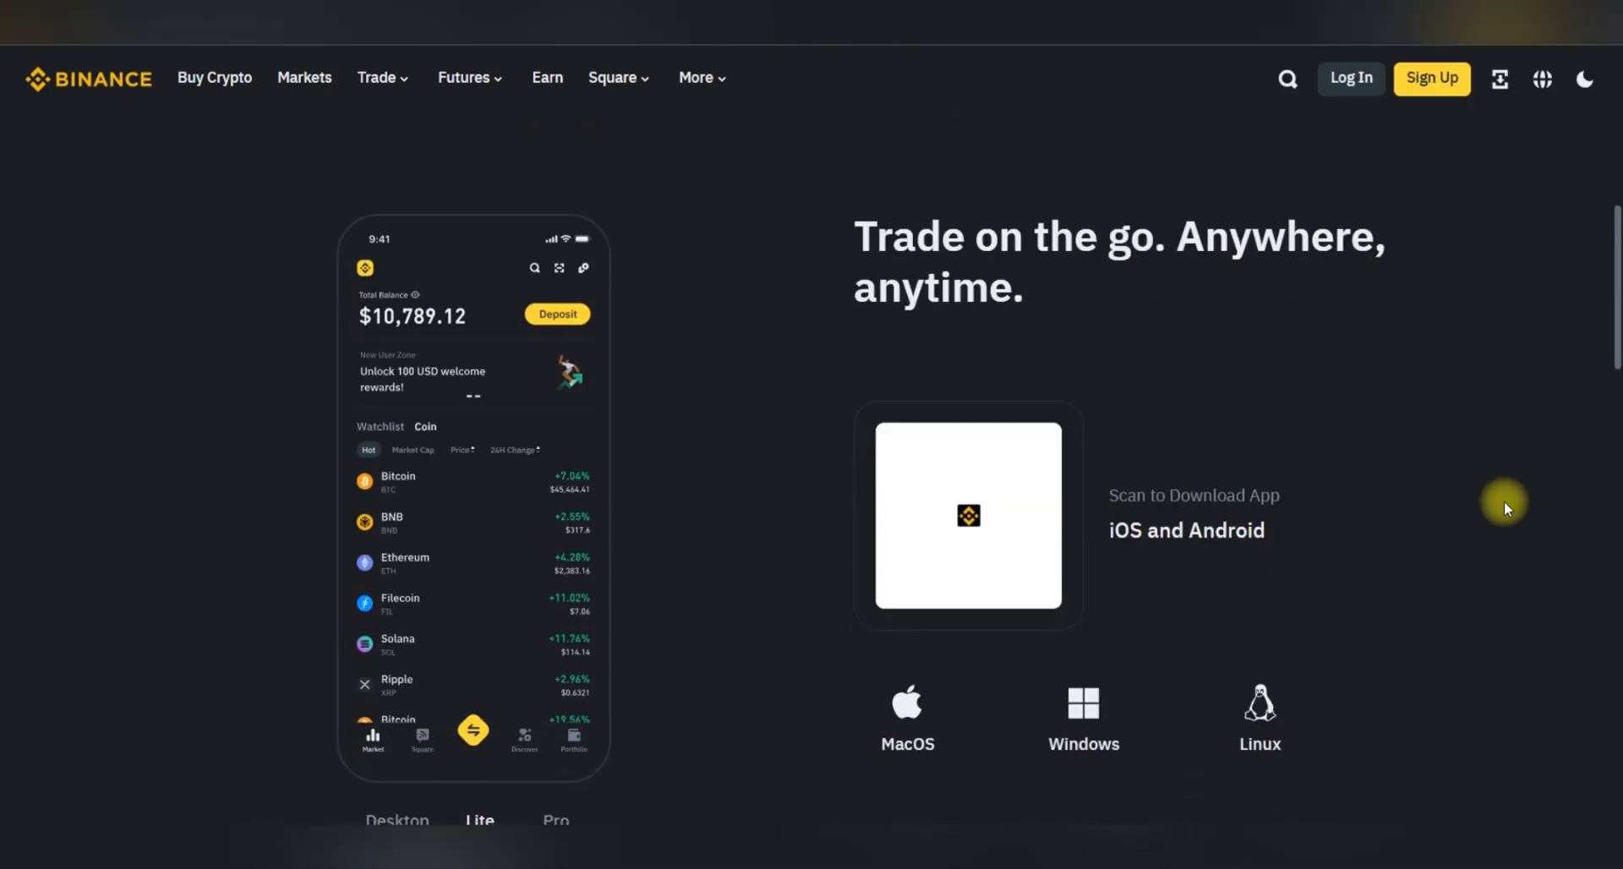
{"action": "scroll", "scroll_direction": "down", "scroll_amount": 3}
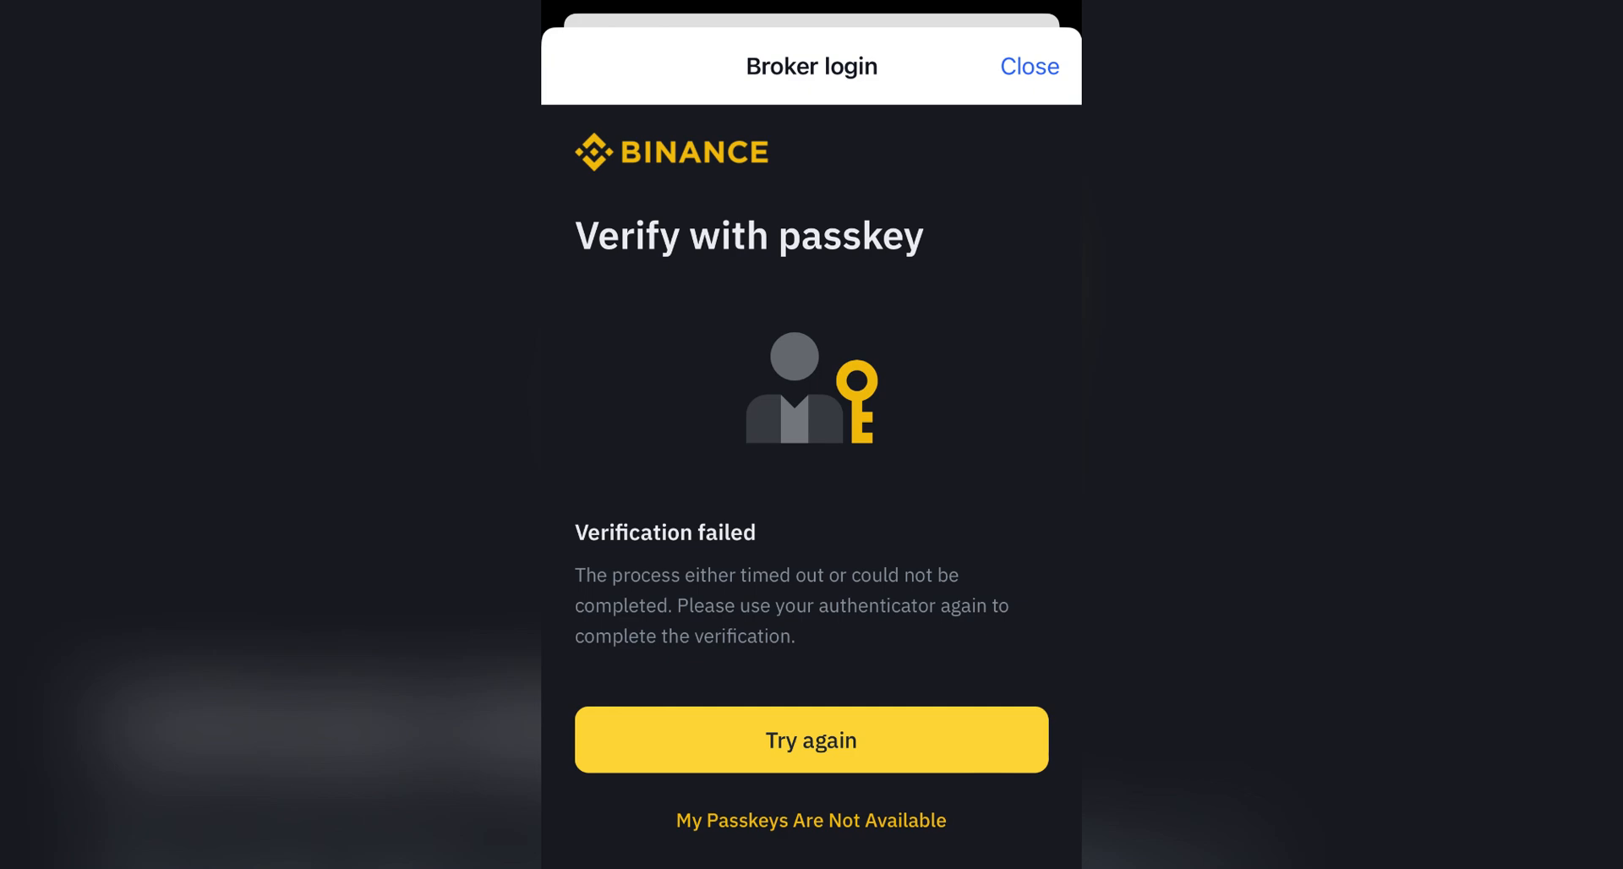
{"action": "left_click", "coordinate": [811, 819]}
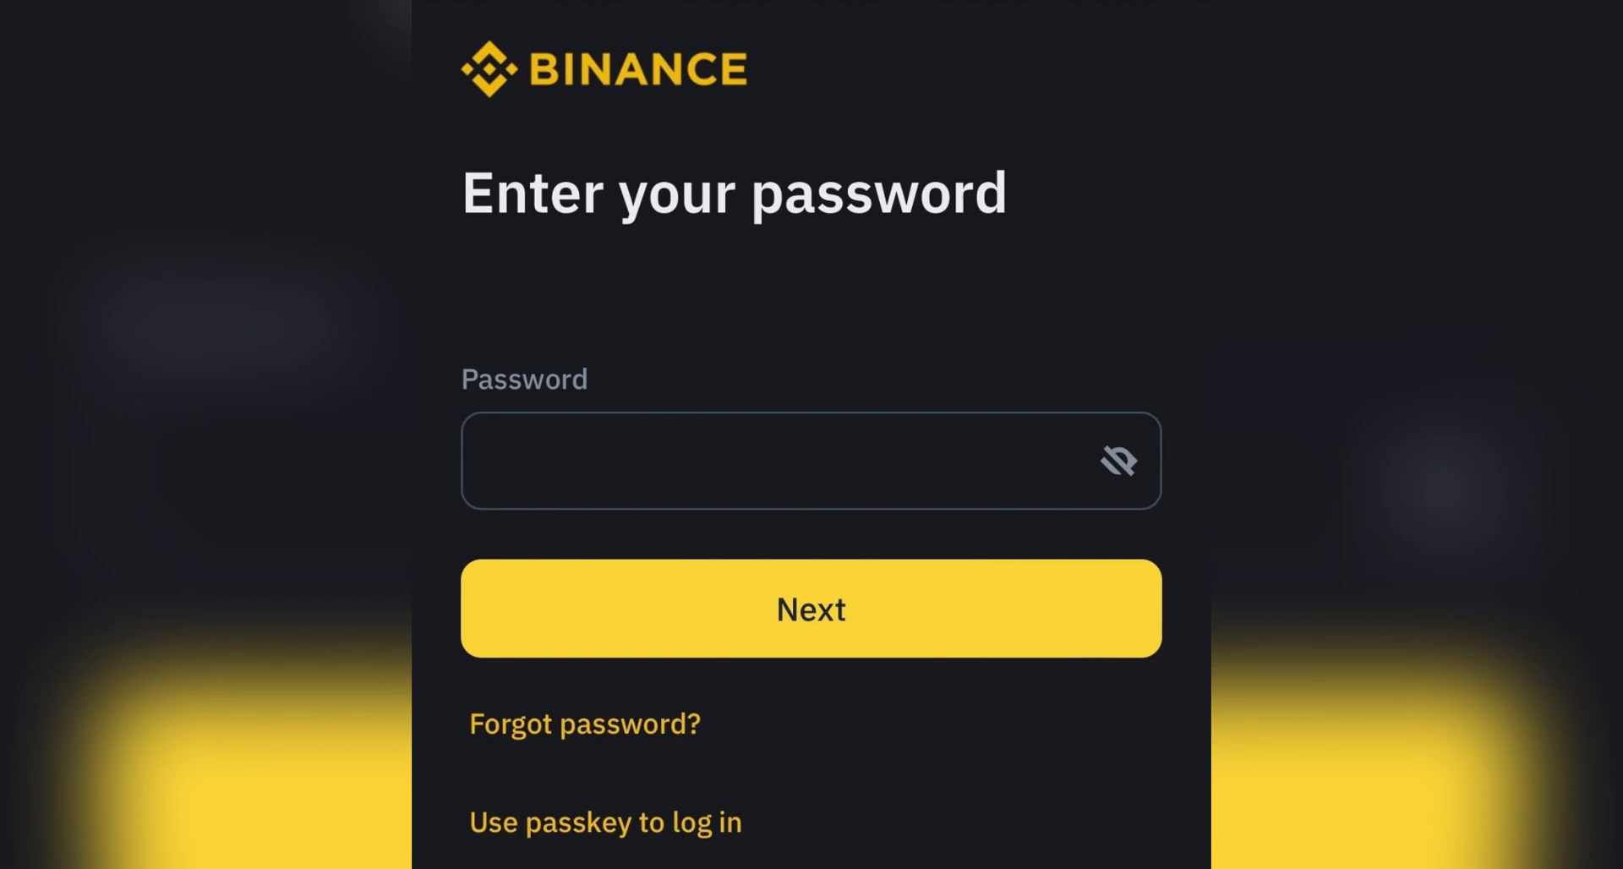
Select the Password field to begin entering the account password
{"action": "left_click", "coordinate": [810, 609]}
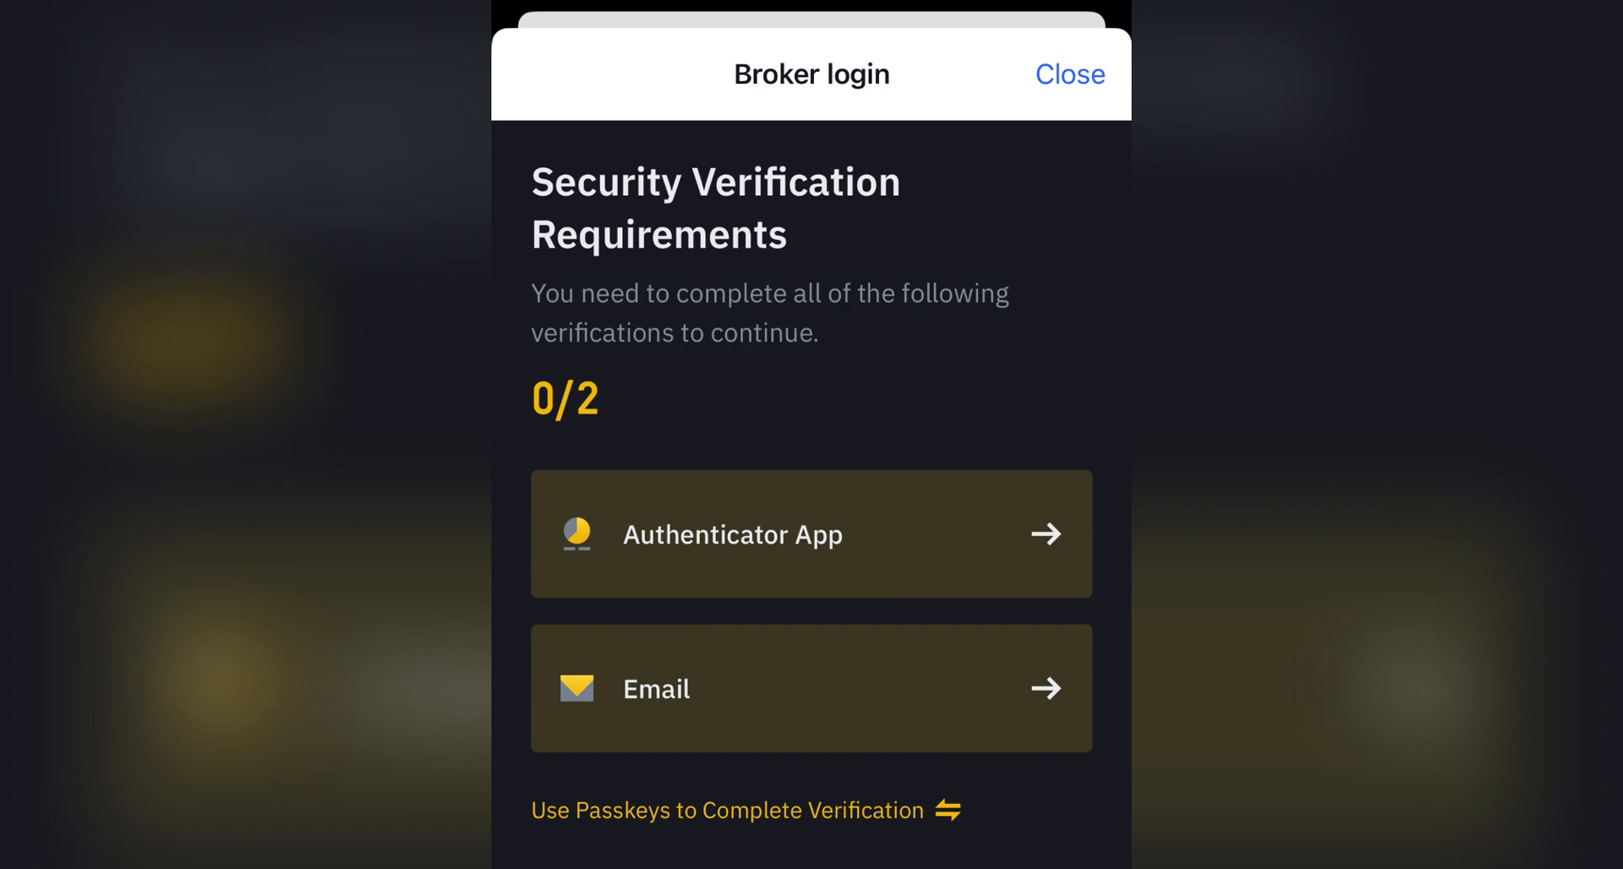
Pick a verification option on the Security Verification Requirements screen (0/2 completed)
{"action": "left_click", "coordinate": [1068, 74]}
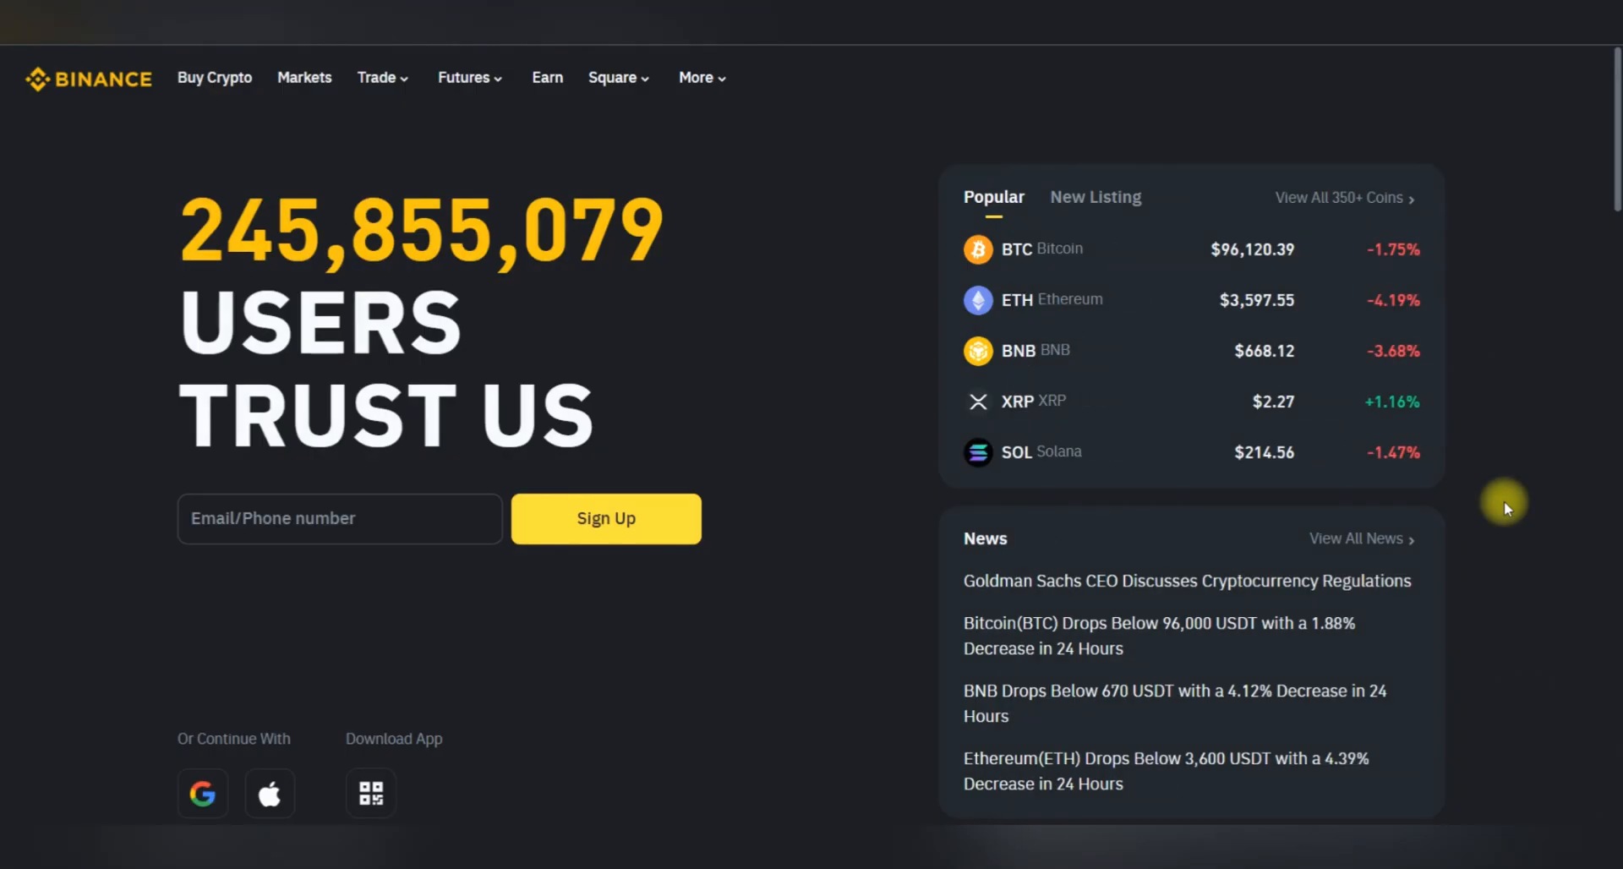